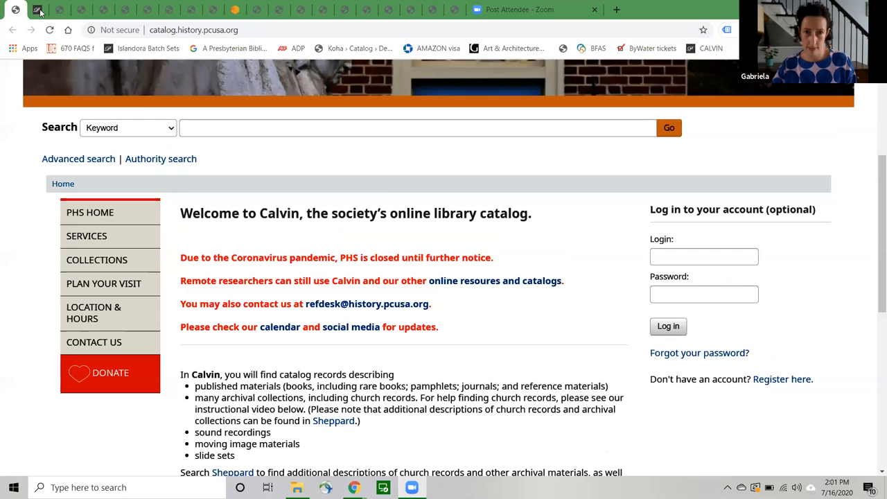
# Show the Online Catalogs section of the society's Collections page listing Calvin and Sheppard.
pyautogui.click(97, 259)
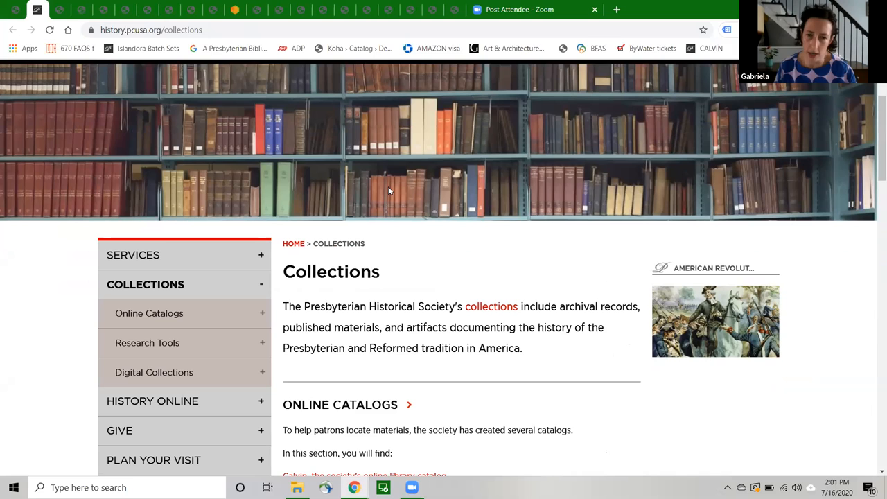
pyautogui.scroll(-3)
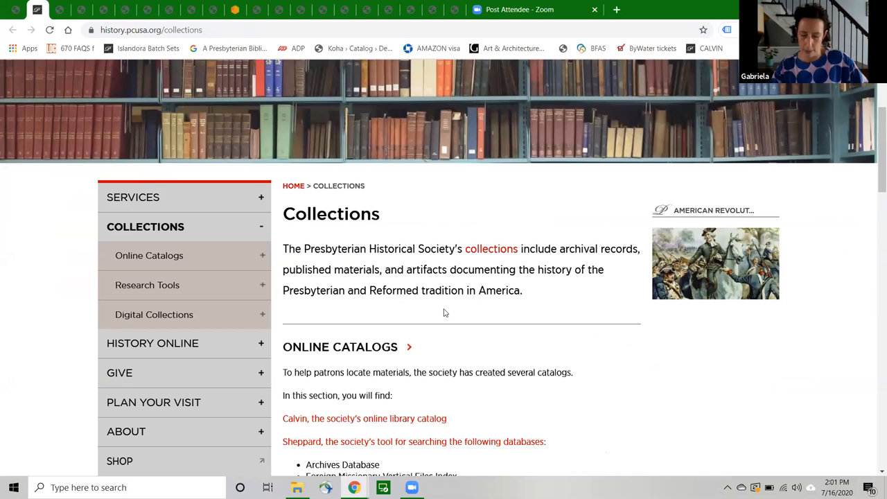
pyautogui.scroll(-3)
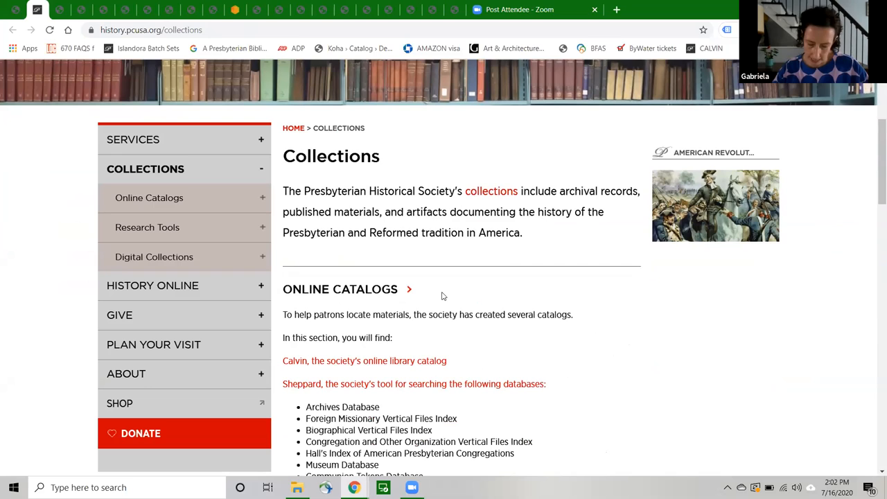
pyautogui.scroll(-3)
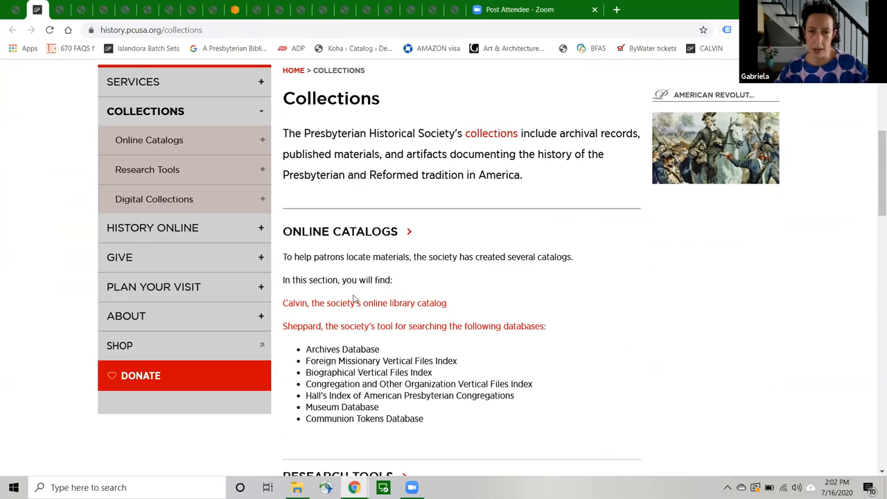
pyautogui.moveTo(348, 325)
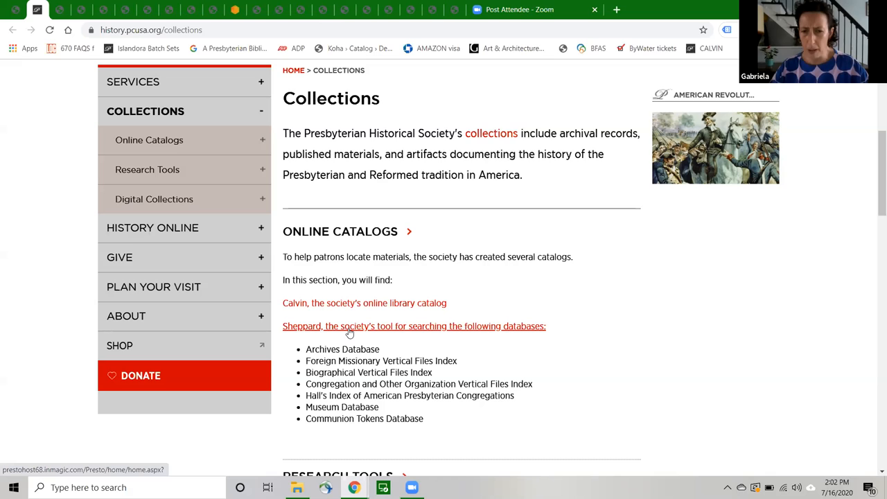
# Scroll further through the currently open page.
pyautogui.scroll(-3)
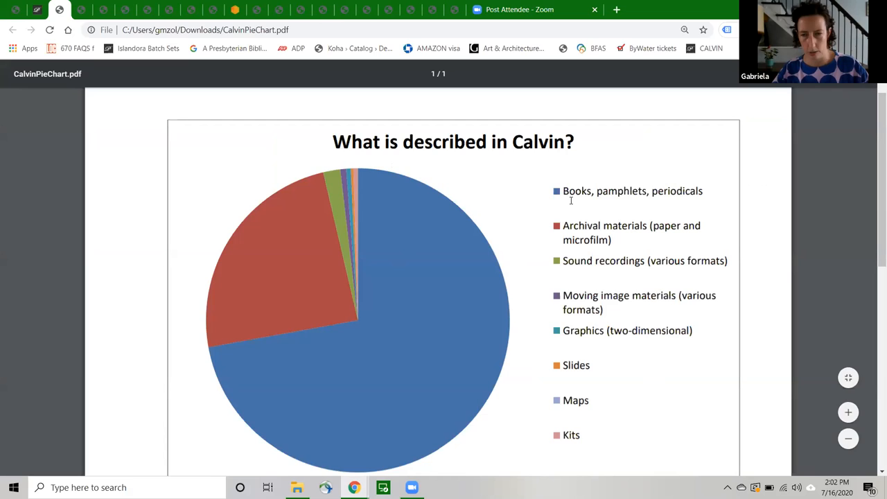
pyautogui.moveTo(574, 205)
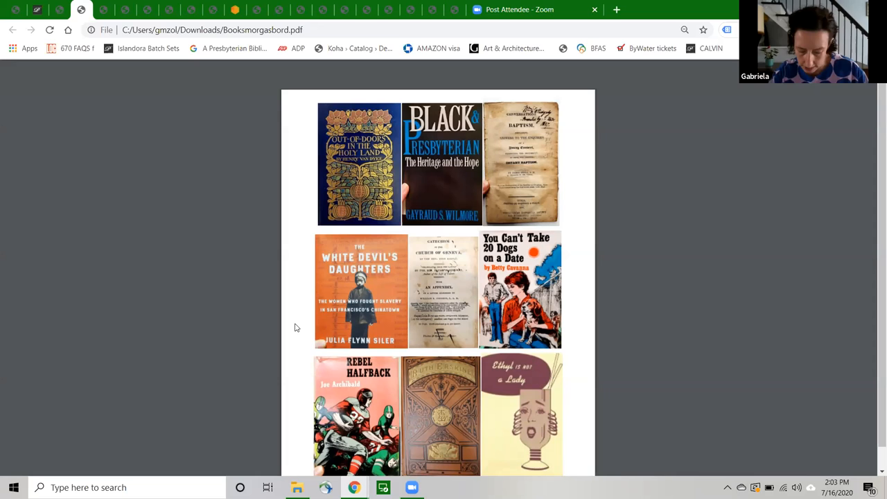
pyautogui.moveTo(329, 371)
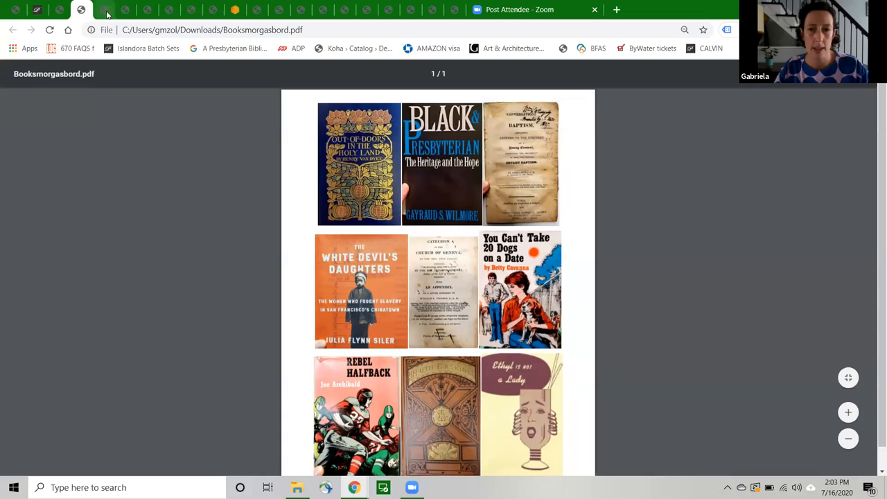
# Review the Rachel Henderlite papers record's subjects, description and archives holding in Calvin.
pyautogui.click(103, 8)
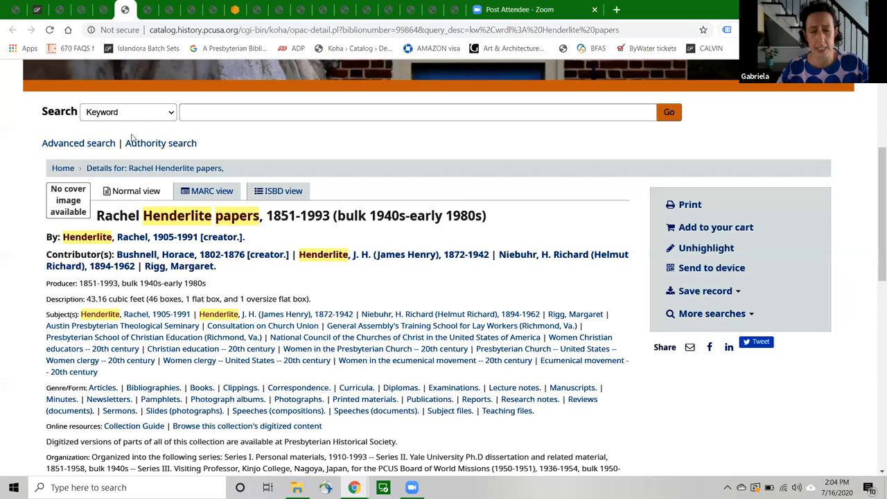
pyautogui.scroll(-3)
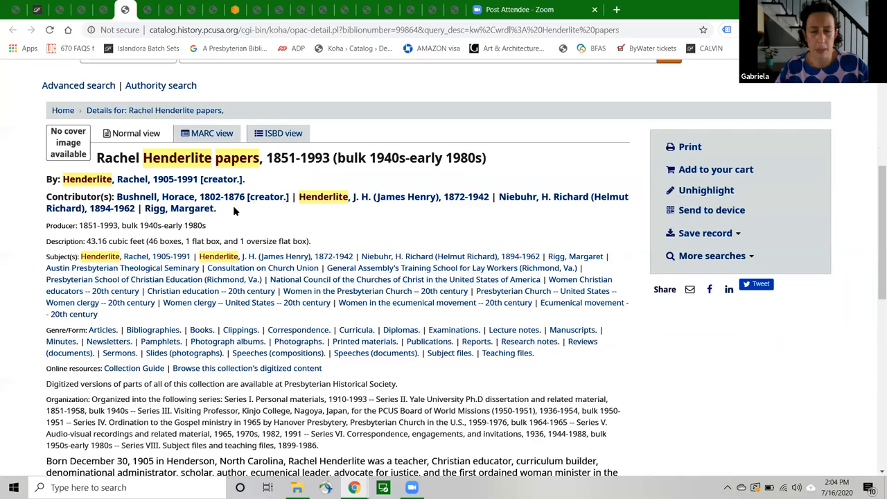
pyautogui.scroll(-3)
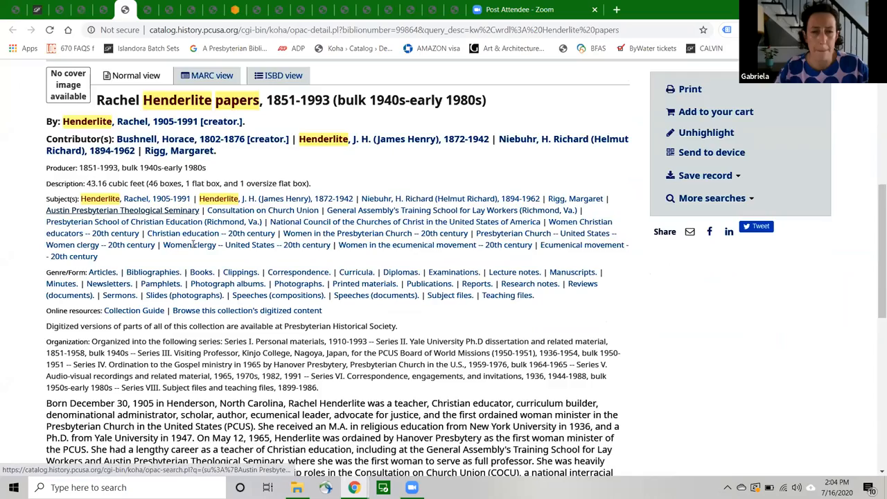
pyautogui.scroll(-3)
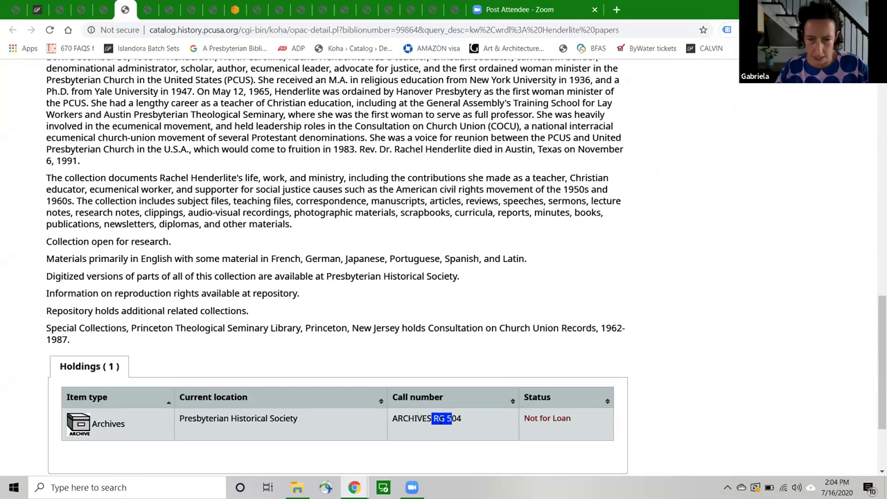
pyautogui.scroll(3)
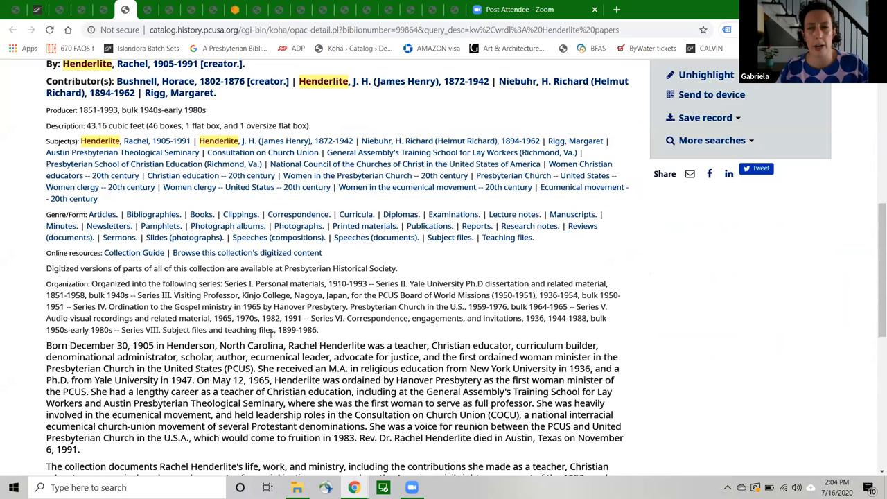
pyautogui.scroll(3)
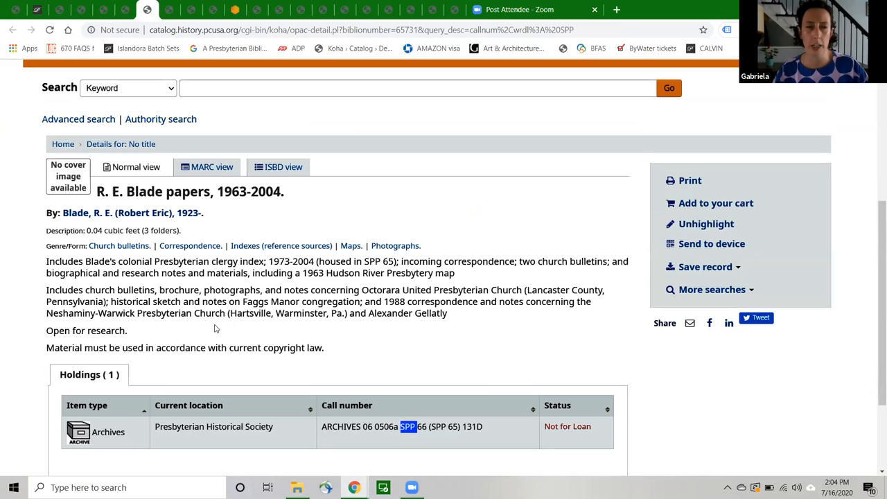
# Scroll the R. E. Blade papers record down to its Holdings table.
pyautogui.scroll(-3)
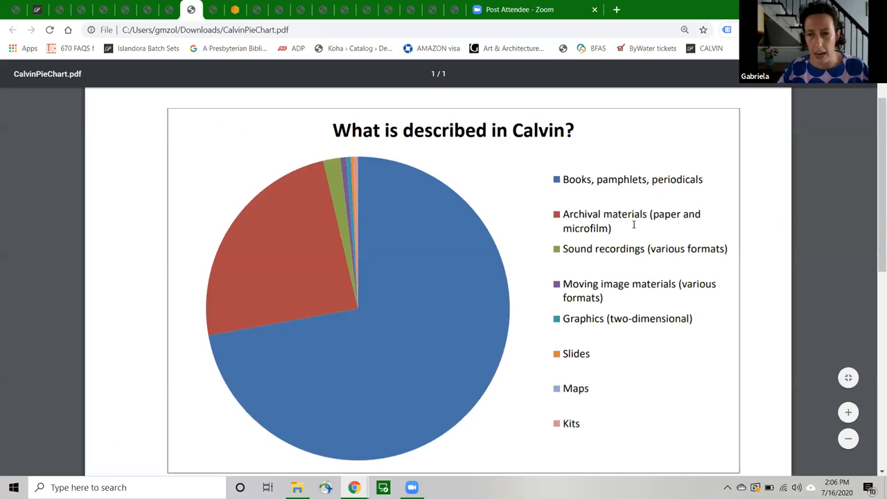
# Scroll down within the 'What is described in Calvin?' pie chart PDF.
pyautogui.scroll(-3)
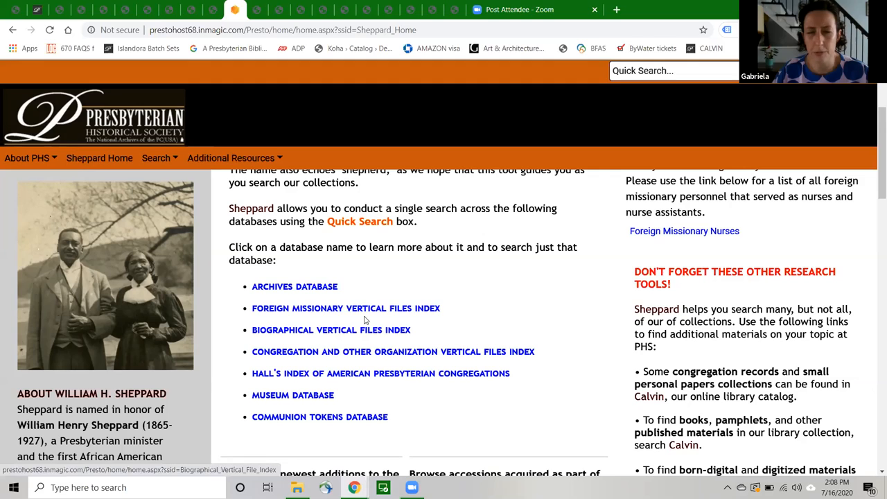
pyautogui.moveTo(307, 308)
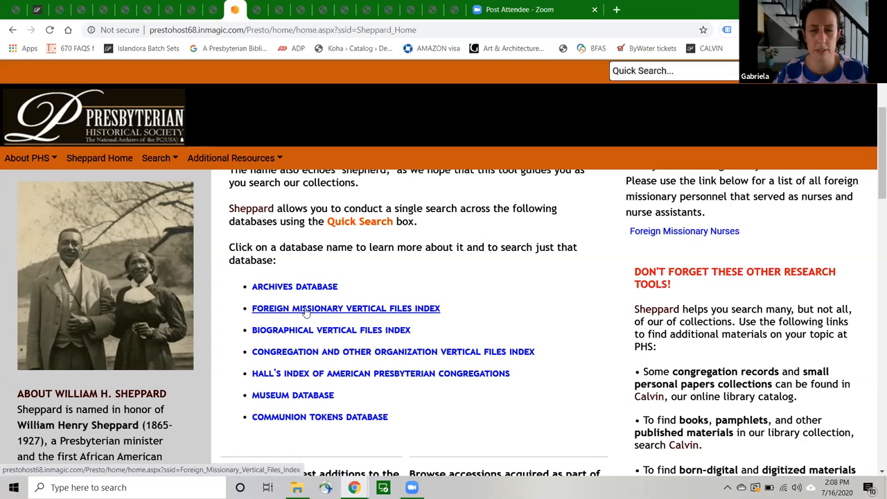
pyautogui.moveTo(313, 309)
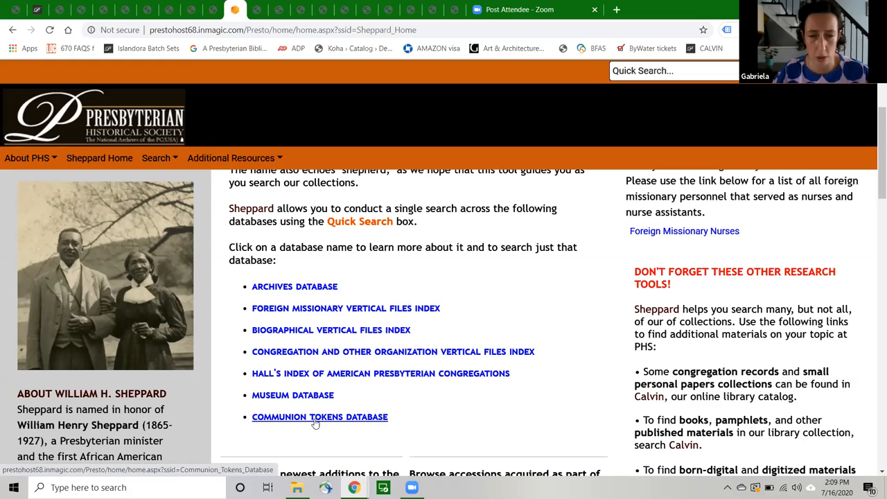
pyautogui.moveTo(276, 94)
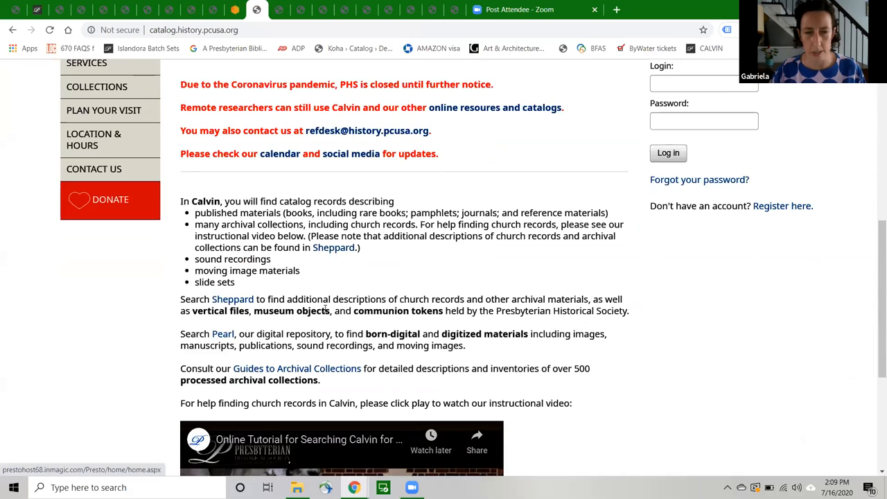
# Scroll to Calvin's 'In Calvin, you will find' description on the welcome page.
pyautogui.scroll(-3)
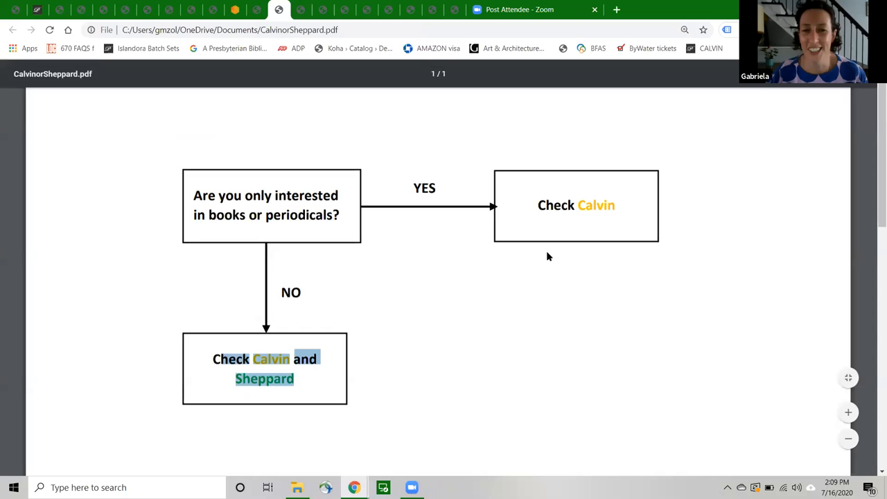
pyautogui.moveTo(349, 271)
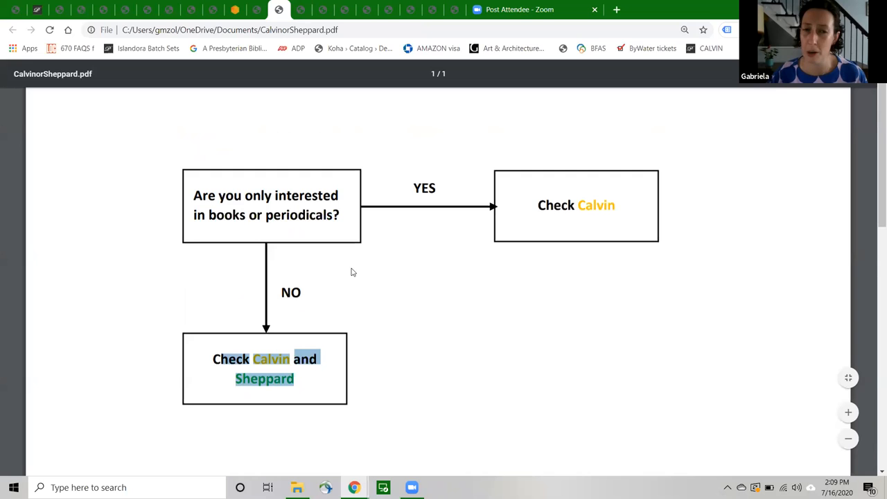
pyautogui.moveTo(261, 277)
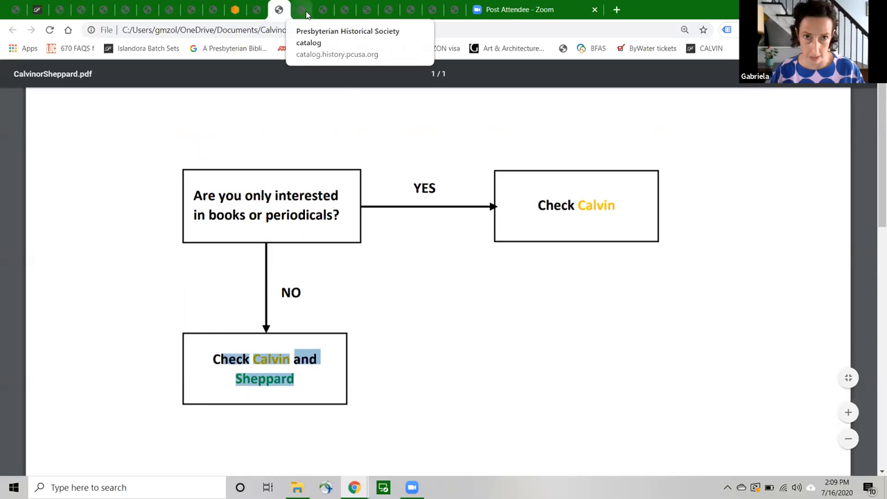
# Return to Calvin's home page search form where the search type is changed to Keyword.
pyautogui.click(299, 10)
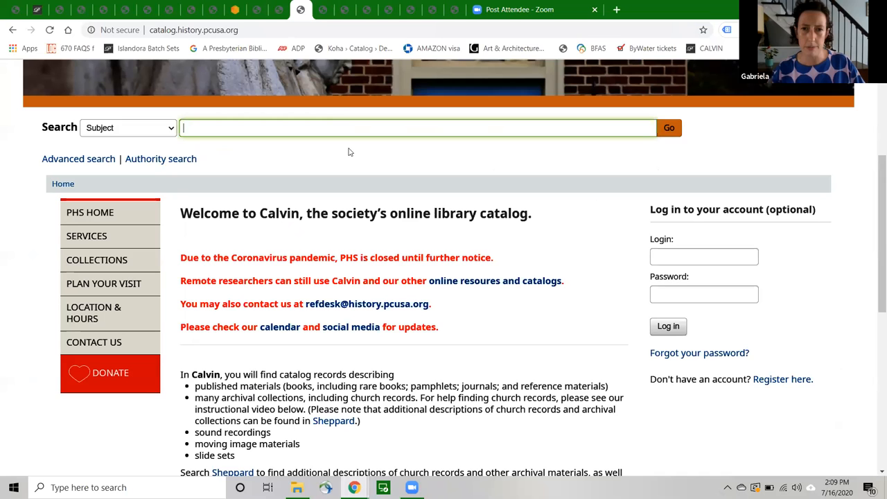
pyautogui.scroll(3)
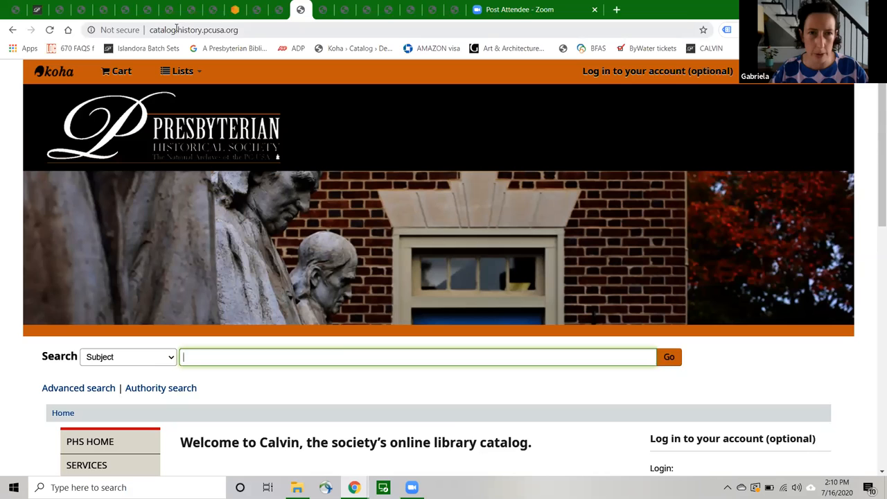
pyautogui.scroll(-3)
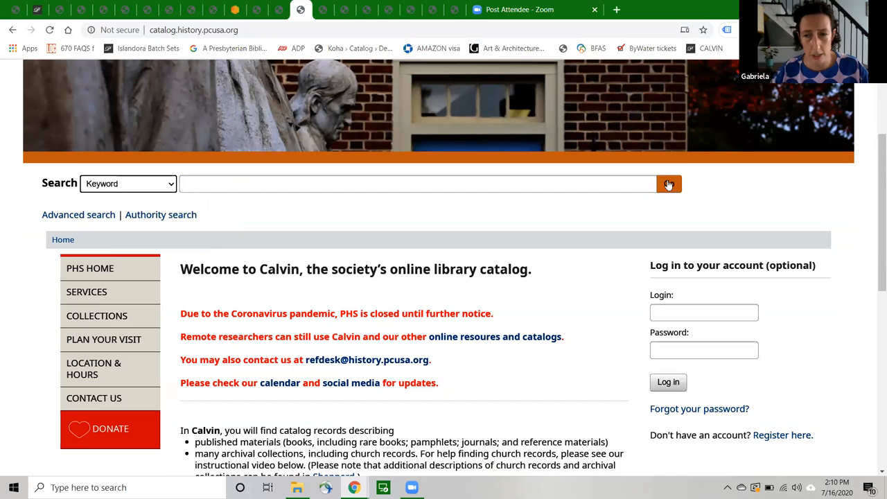
pyautogui.moveTo(668, 183)
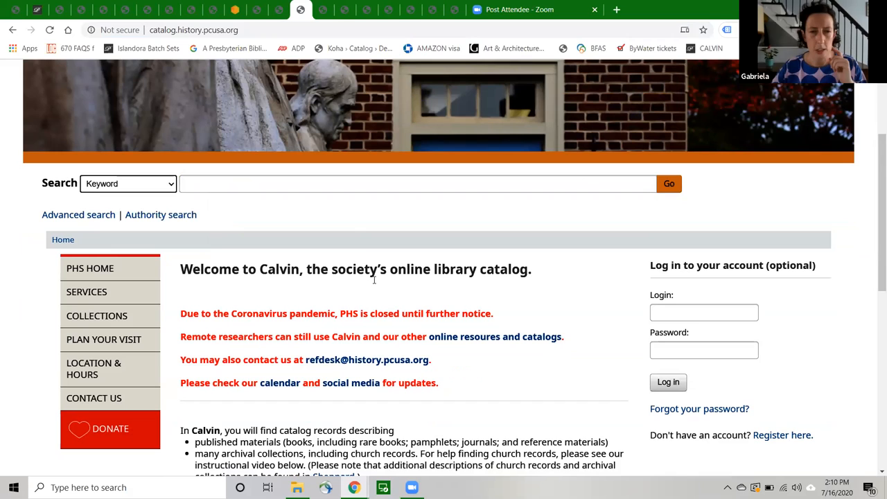
# Run a keyword search for 'India missions women' returning 61 results and review them.
pyautogui.click(415, 182)
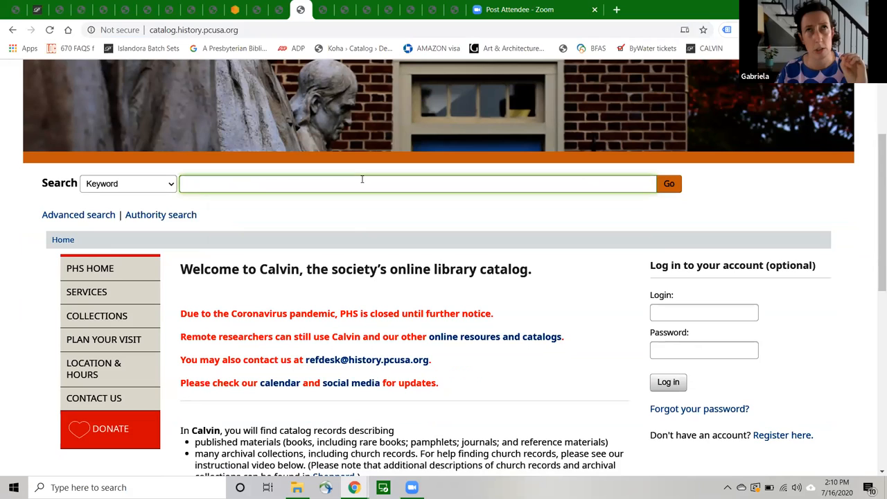
pyautogui.write('India')
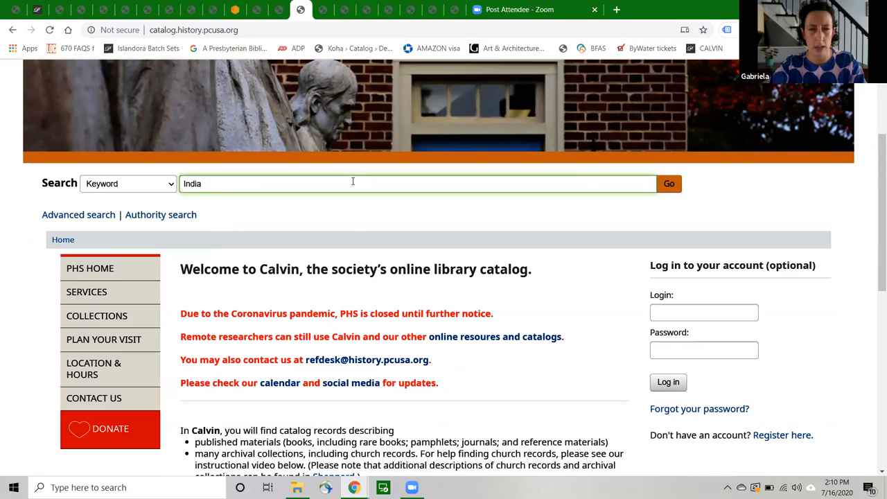
pyautogui.write('missions women')
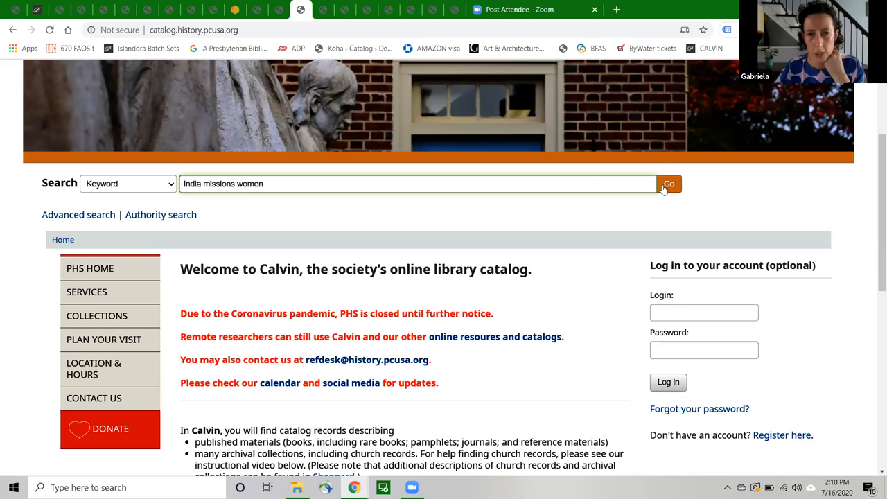
pyautogui.click(668, 183)
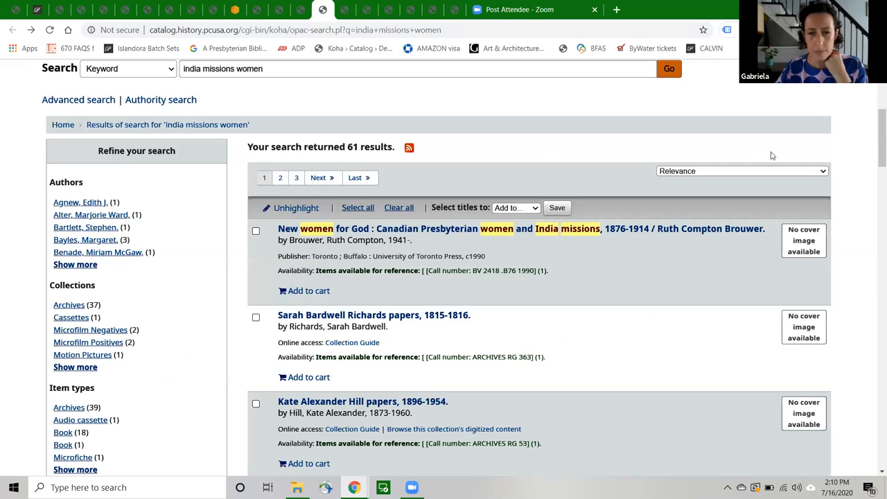
pyautogui.scroll(-3)
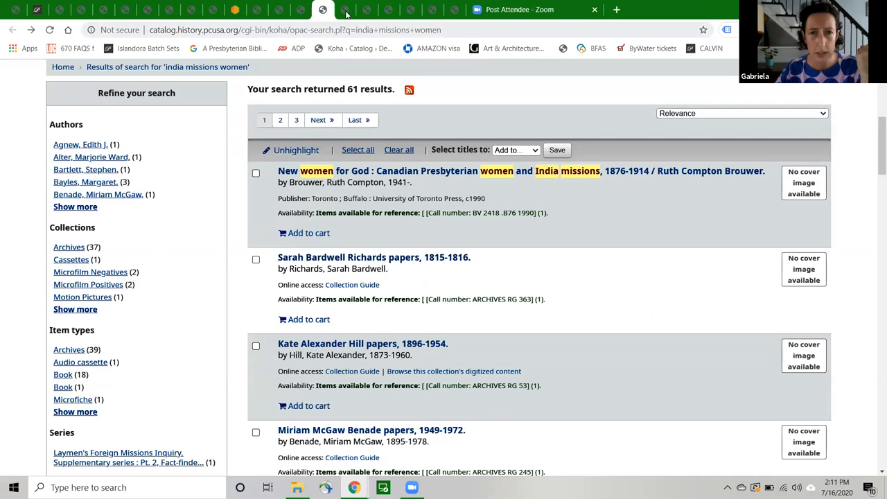
pyautogui.click(343, 10)
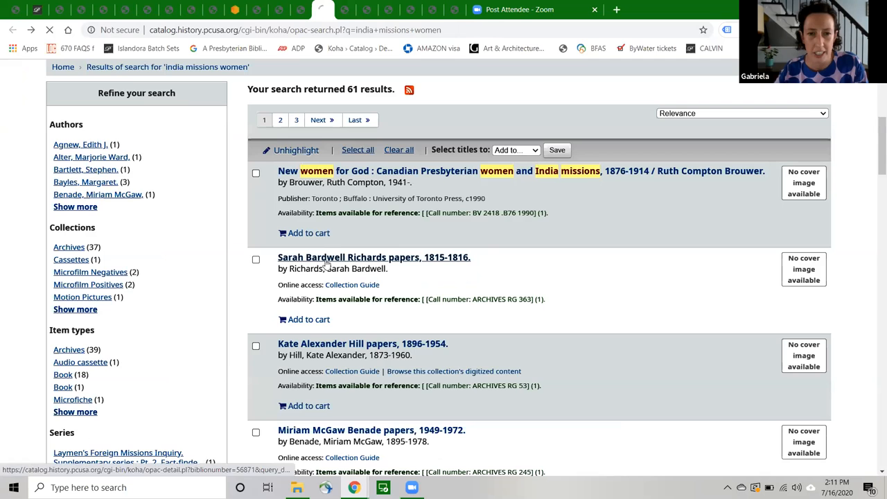
# View the Sarah Bardwell Richards papers, 1815-1816 record, then ready the search box for a new query.
pyautogui.click(374, 257)
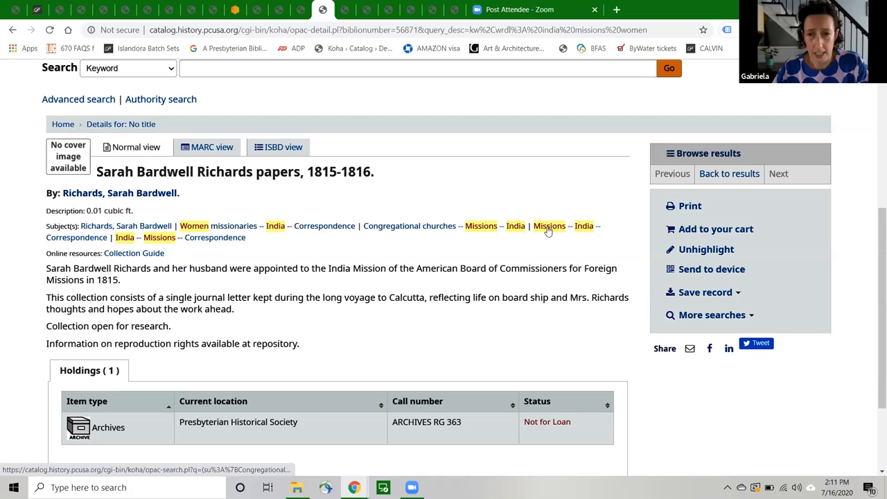
pyautogui.scroll(3)
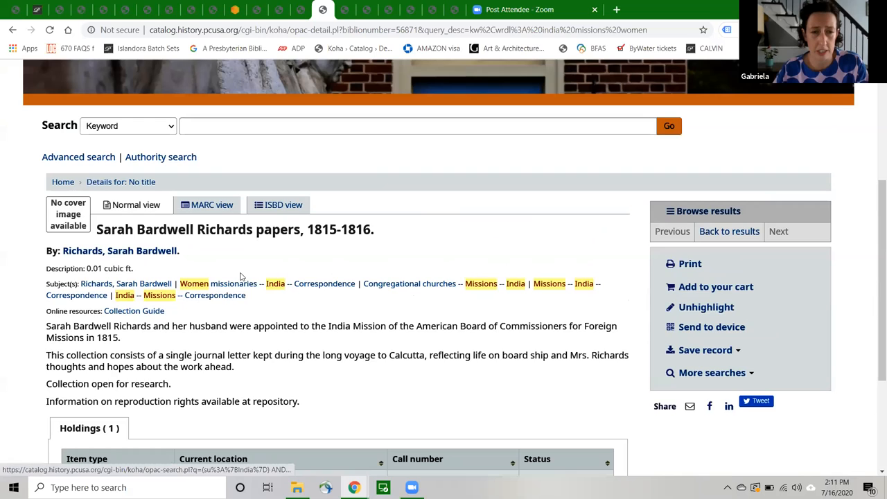
pyautogui.scroll(3)
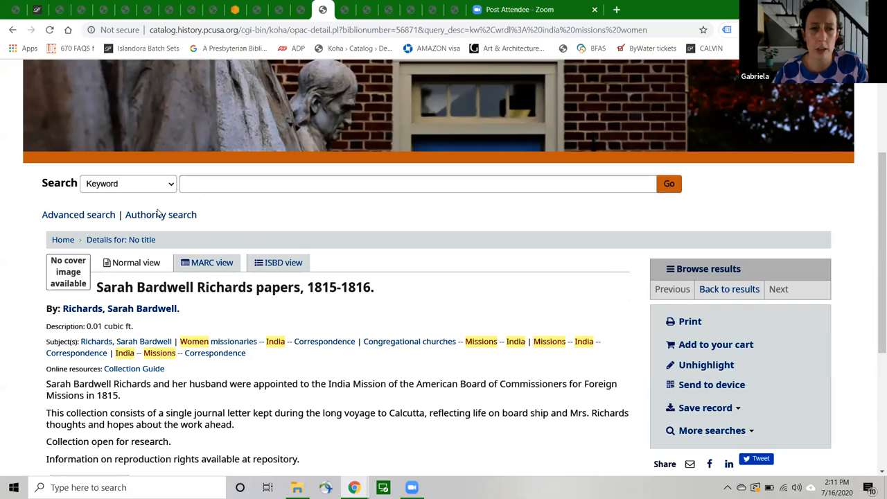
pyautogui.click(417, 183)
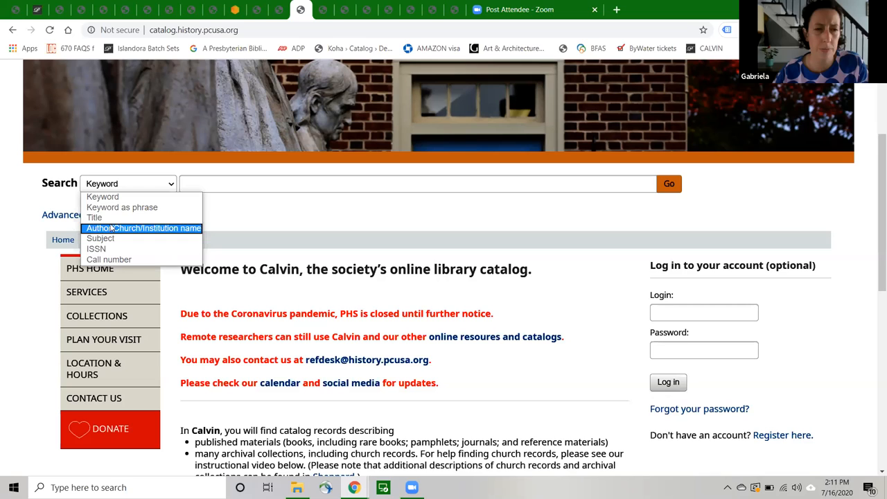
pyautogui.moveTo(100, 239)
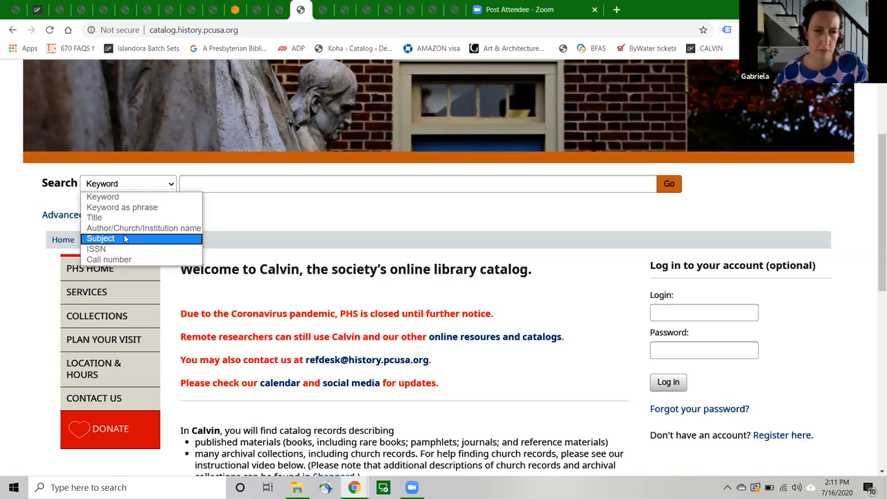
pyautogui.moveTo(94, 218)
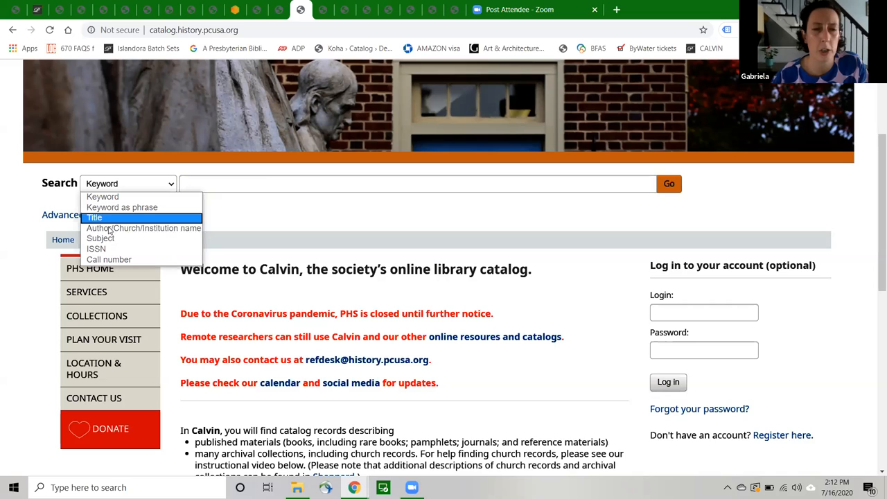
pyautogui.moveTo(100, 238)
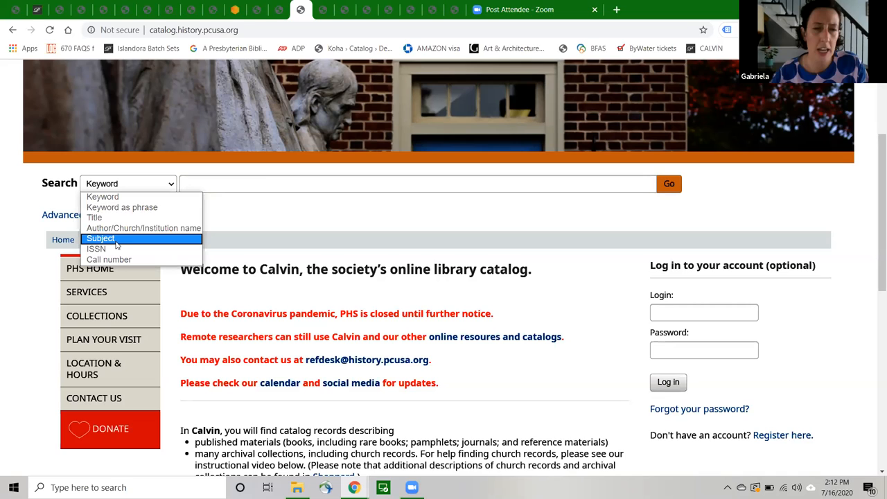
pyautogui.moveTo(127, 243)
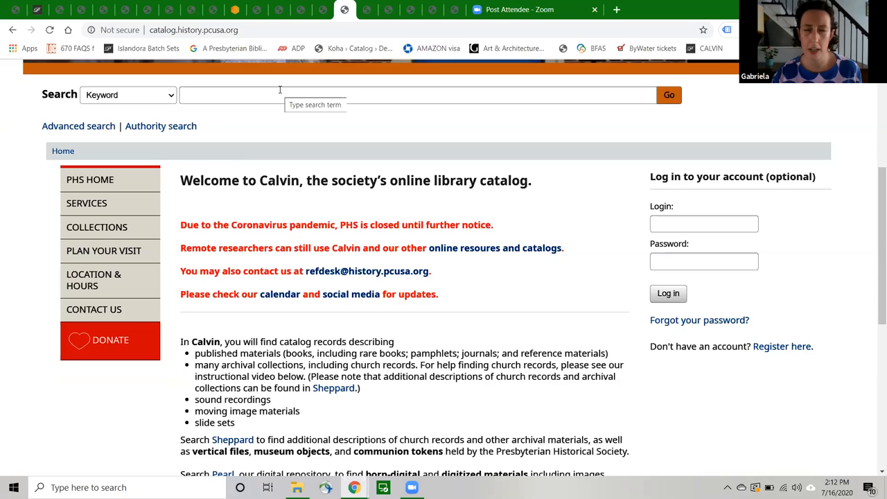
pyautogui.scroll(-3)
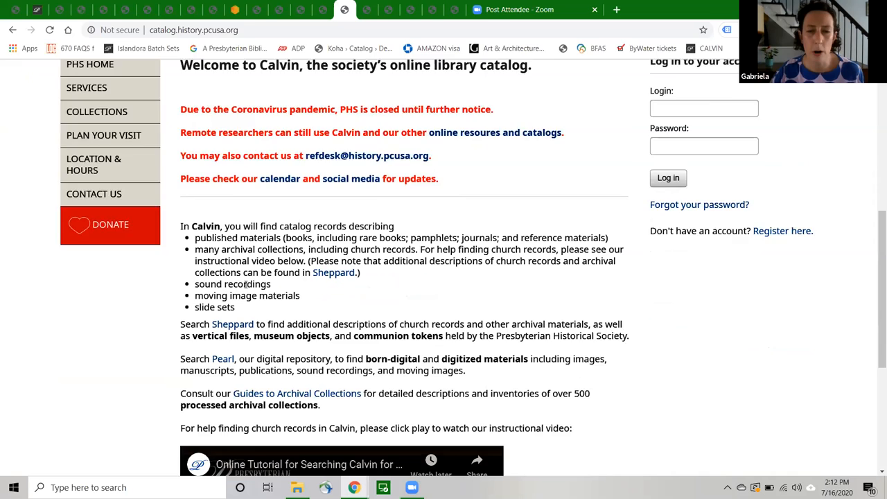
pyautogui.scroll(3)
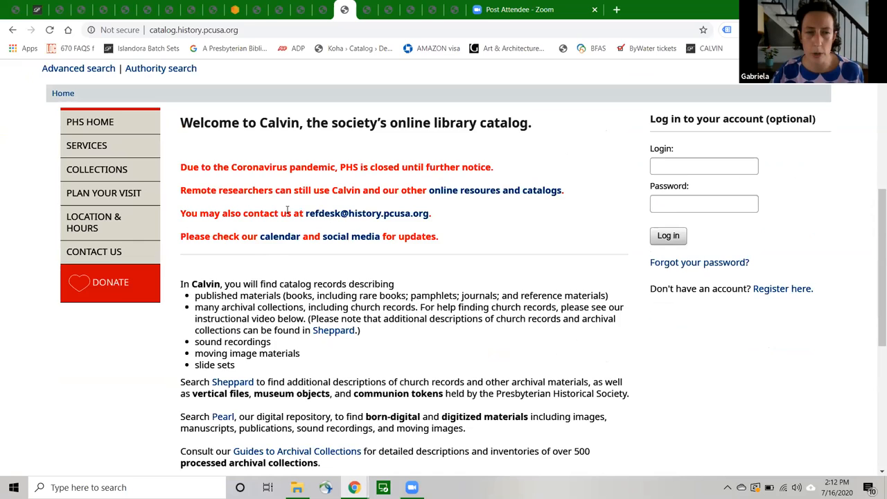
pyautogui.scroll(-3)
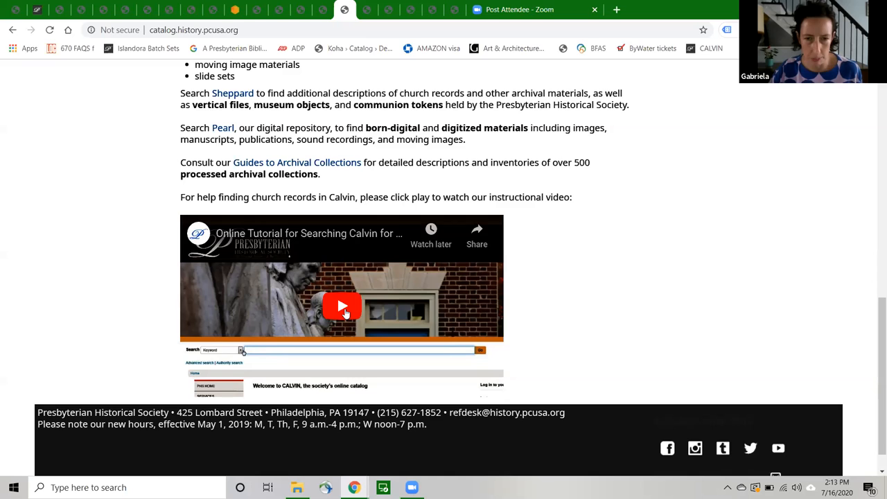
pyautogui.moveTo(366, 9)
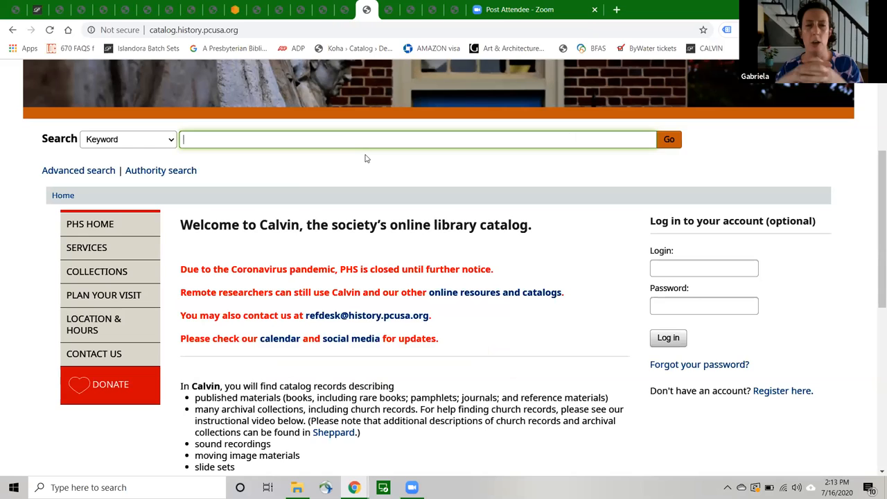
# Run a keyword search for 'lady missionaries' returning 3 results.
pyautogui.write('lady missionaries')
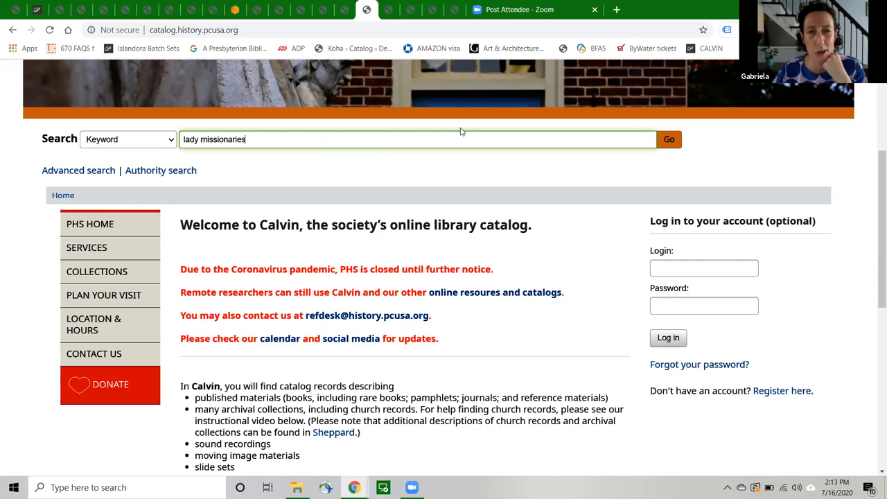
pyautogui.click(667, 139)
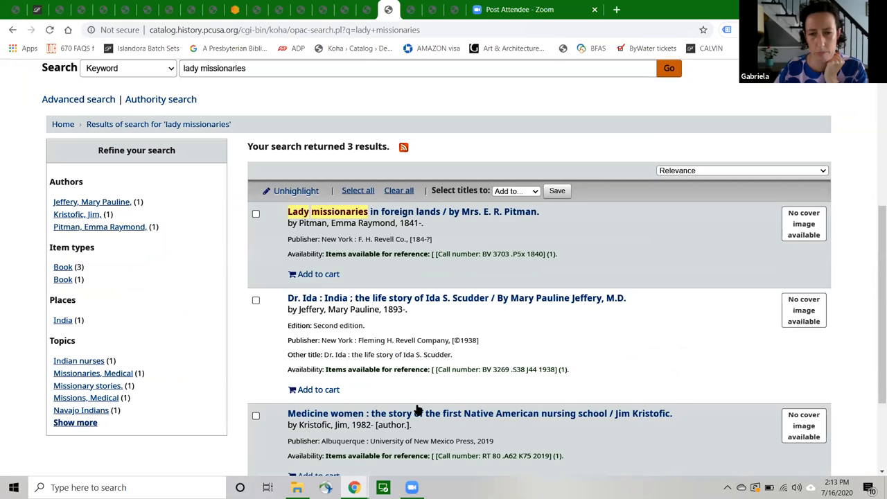
pyautogui.moveTo(413, 211)
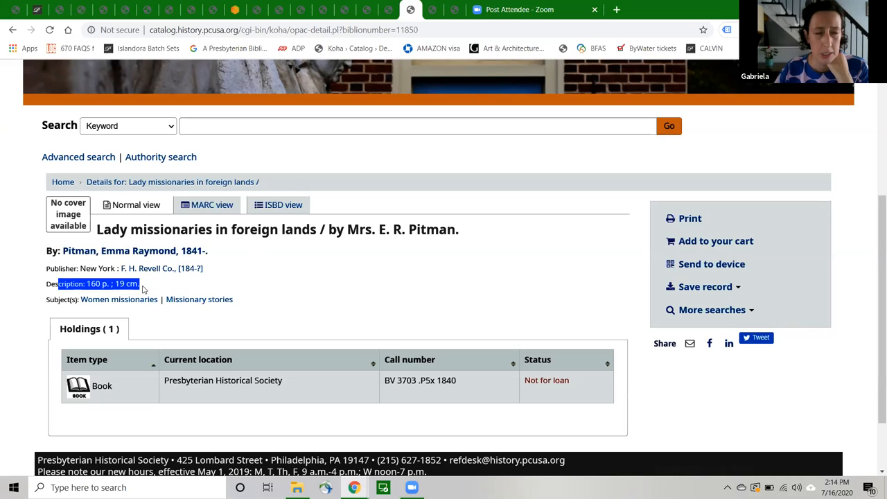
# Highlight the call number BV 3703 .P5x 1840 in Pitman's full record.
pyautogui.scroll(-3)
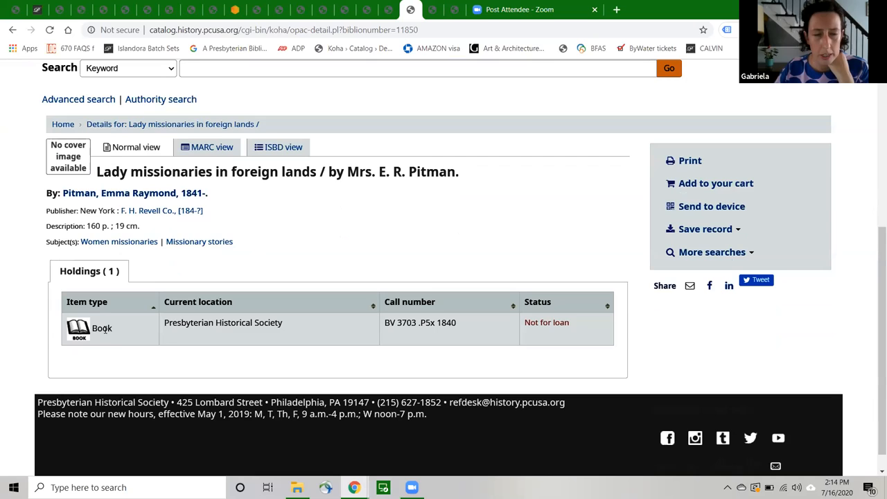
pyautogui.doubleClick(418, 321)
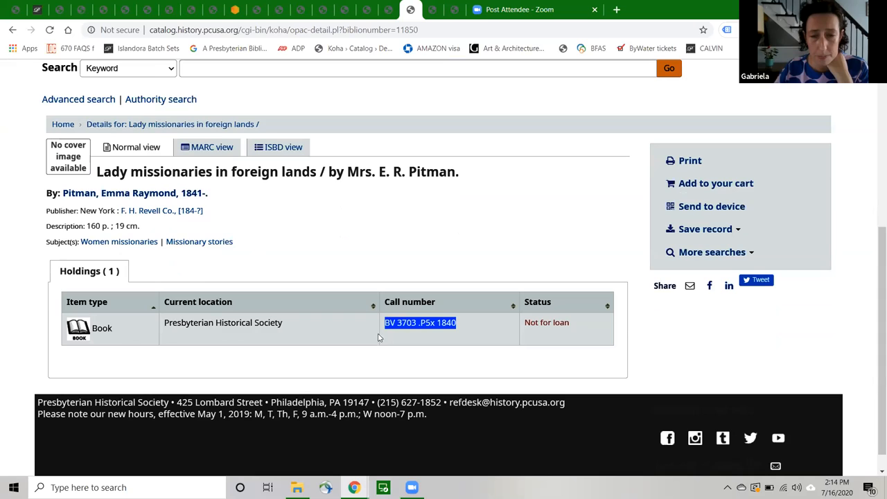
pyautogui.moveTo(576, 332)
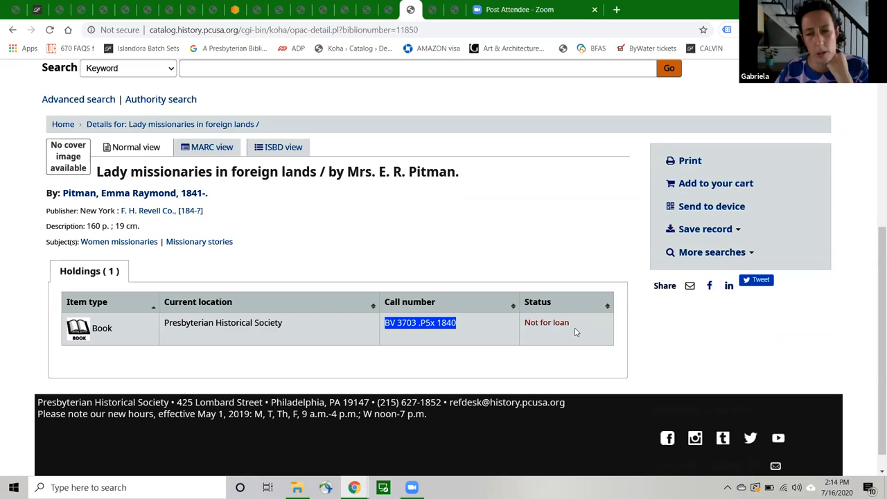
pyautogui.moveTo(598, 316)
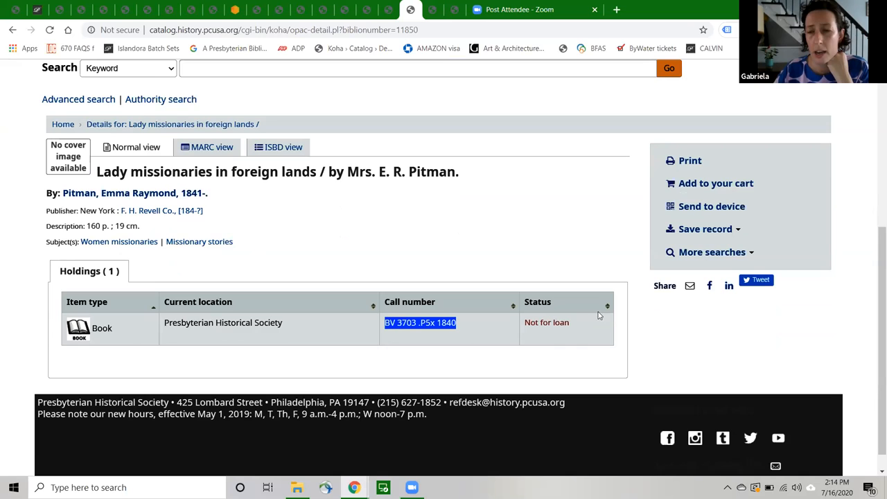
pyautogui.moveTo(248, 359)
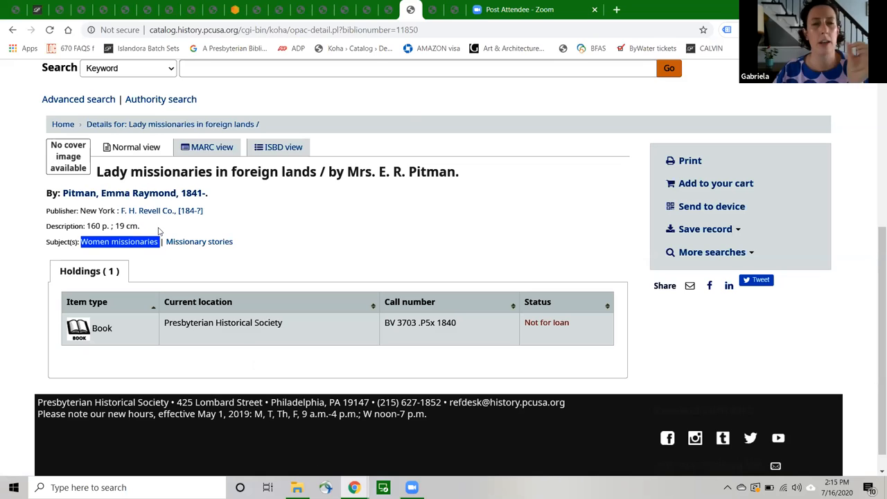
pyautogui.moveTo(133, 252)
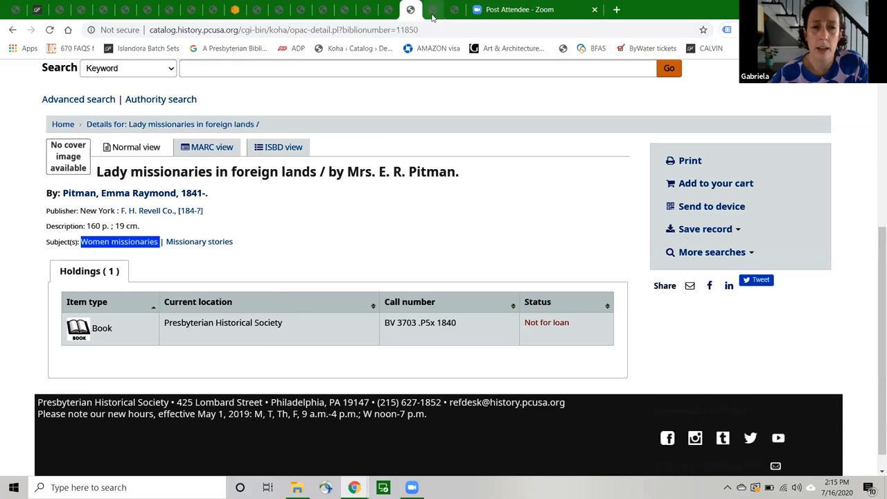
pyautogui.click(119, 241)
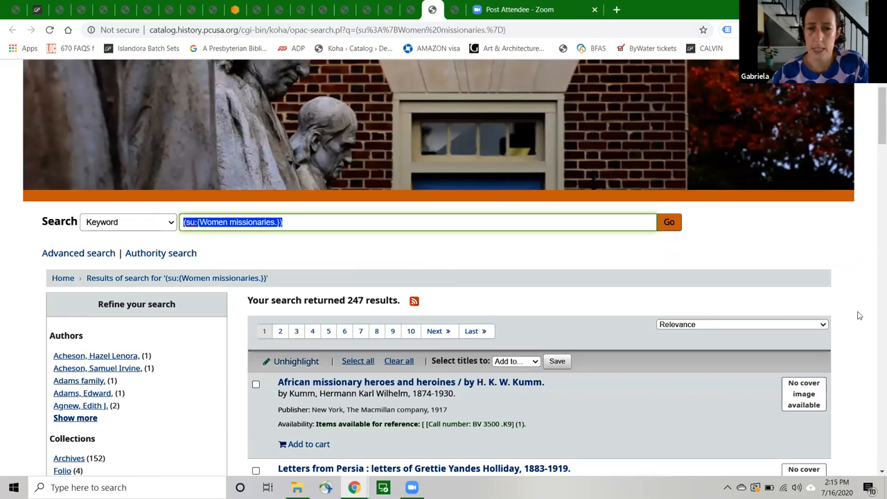
pyautogui.scroll(-3)
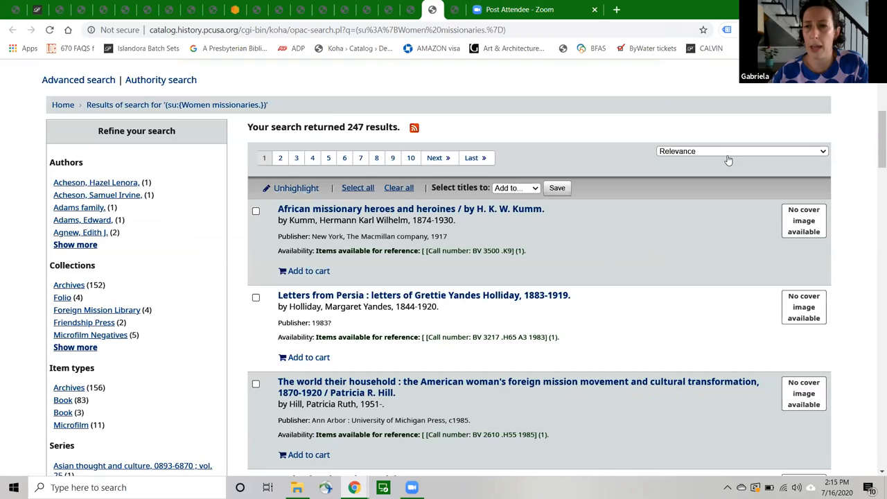
pyautogui.moveTo(726, 158)
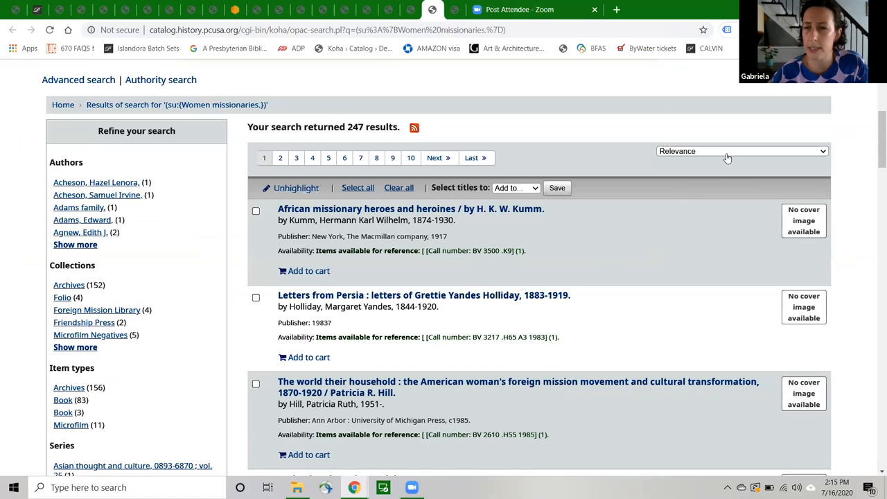
pyautogui.click(741, 151)
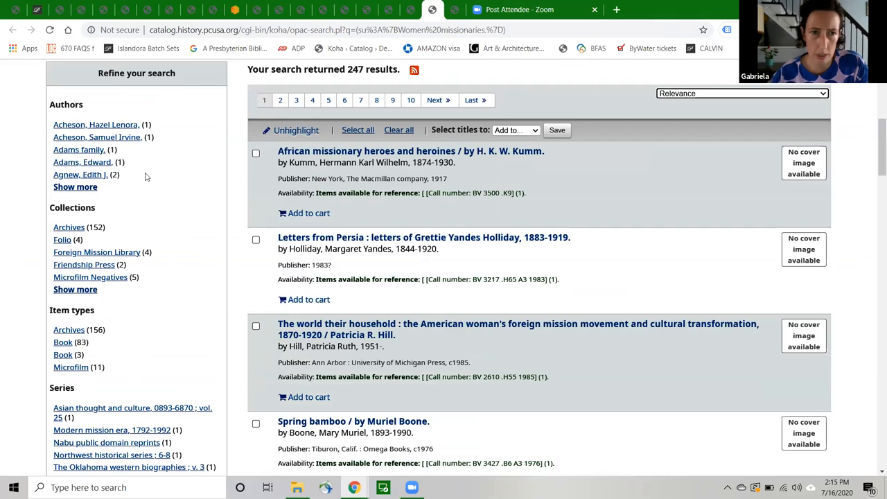
pyautogui.scroll(-3)
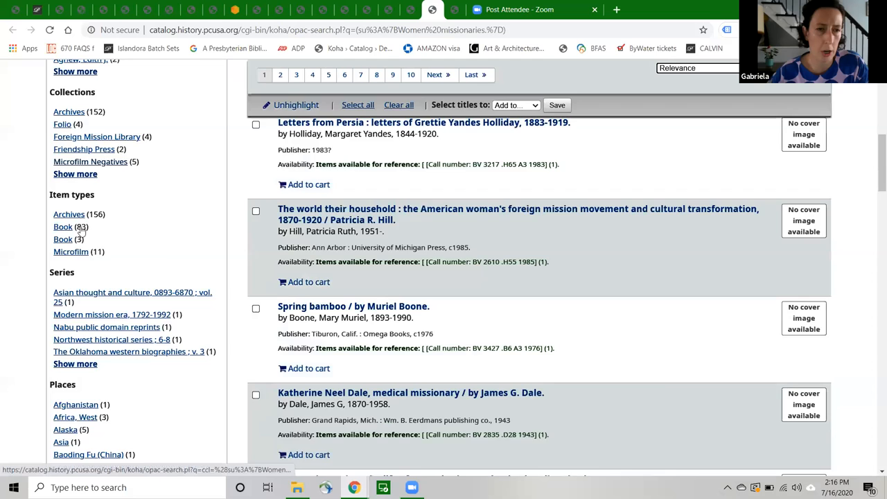
pyautogui.scroll(-3)
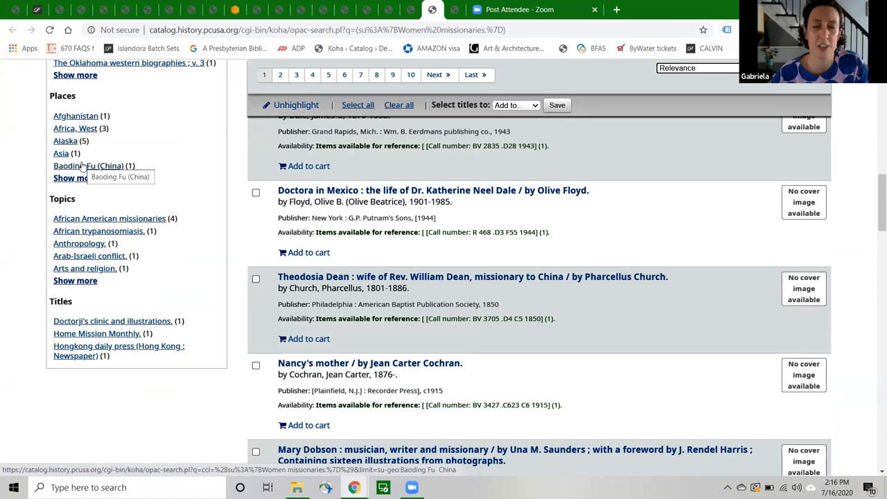
pyautogui.moveTo(72, 334)
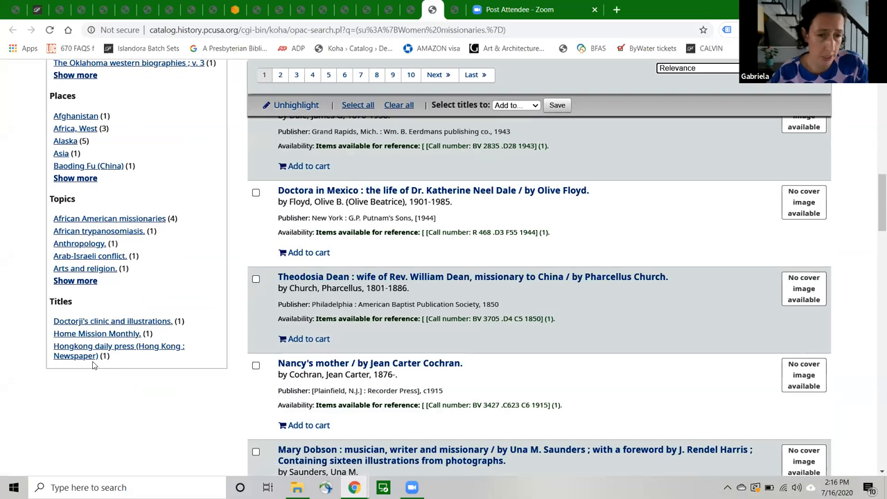
pyautogui.scroll(3)
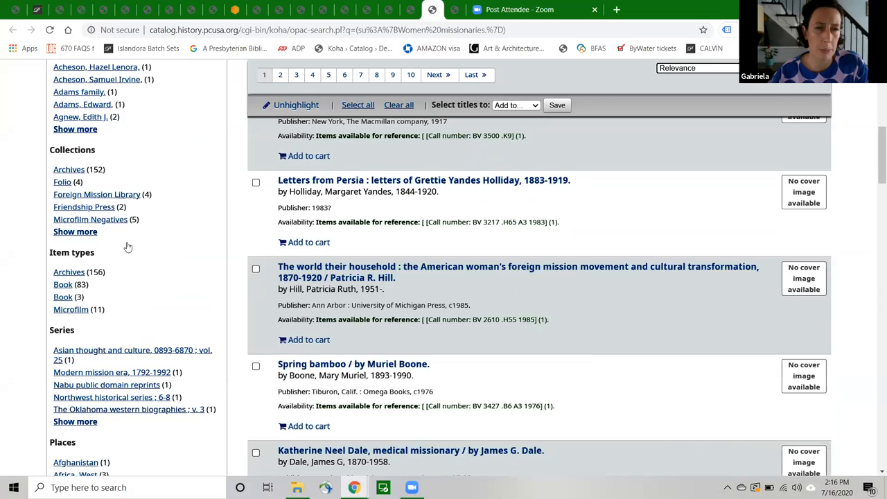
pyautogui.scroll(3)
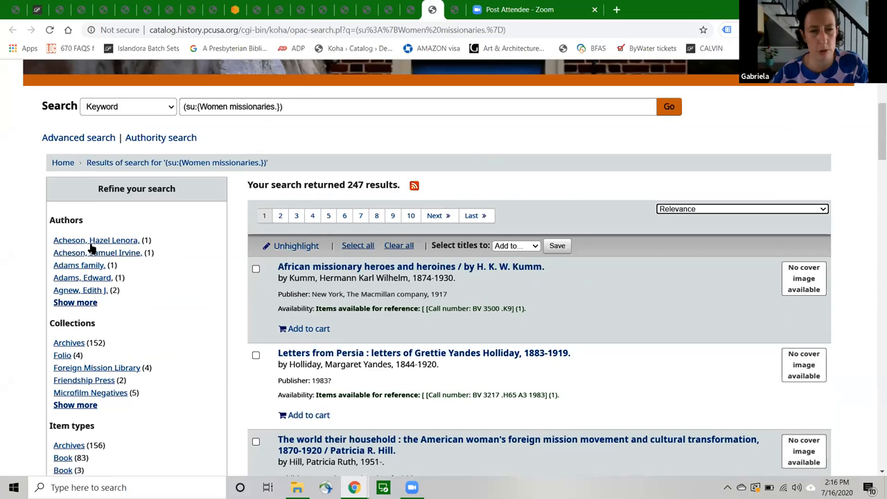
pyautogui.scroll(-3)
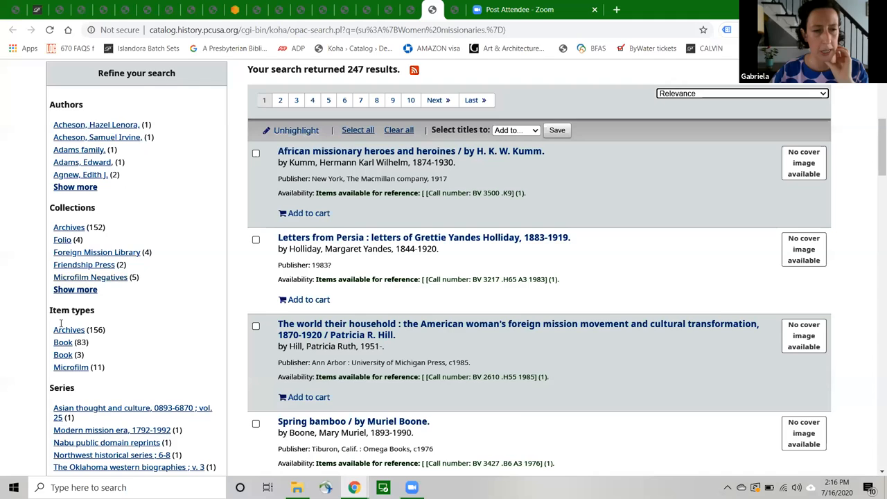
pyautogui.scroll(-3)
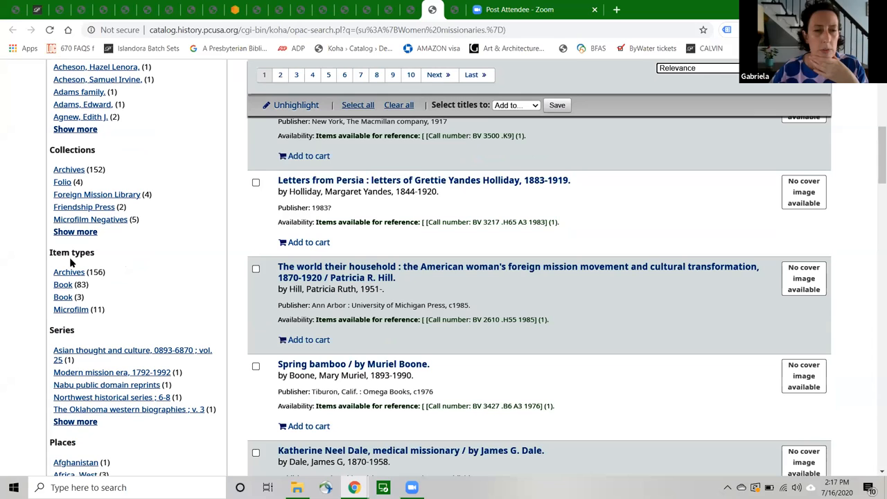
pyautogui.scroll(-3)
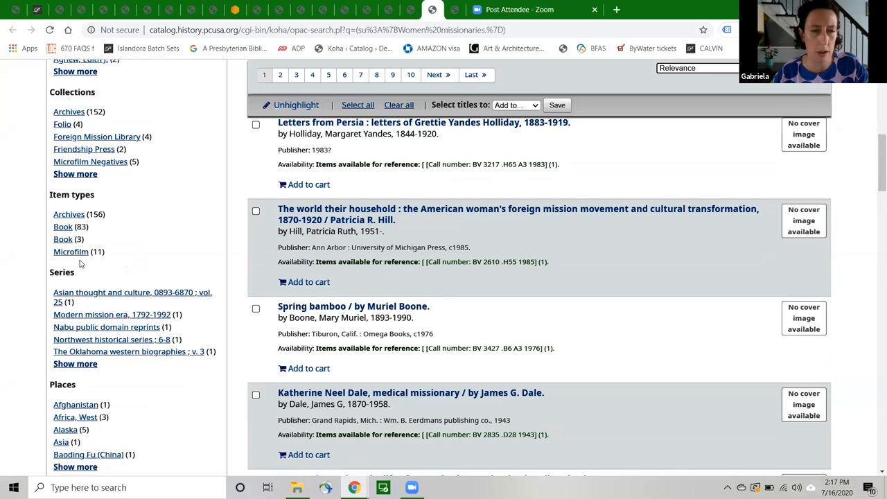
pyautogui.moveTo(71, 253)
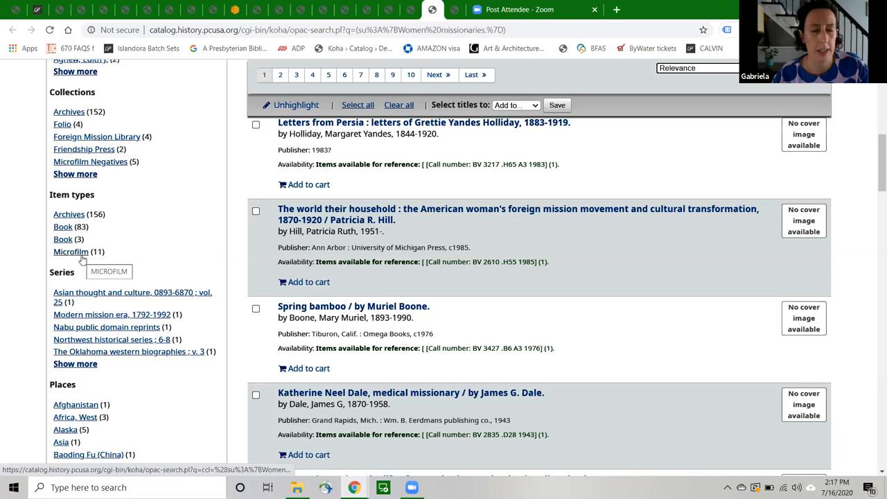
pyautogui.moveTo(69, 213)
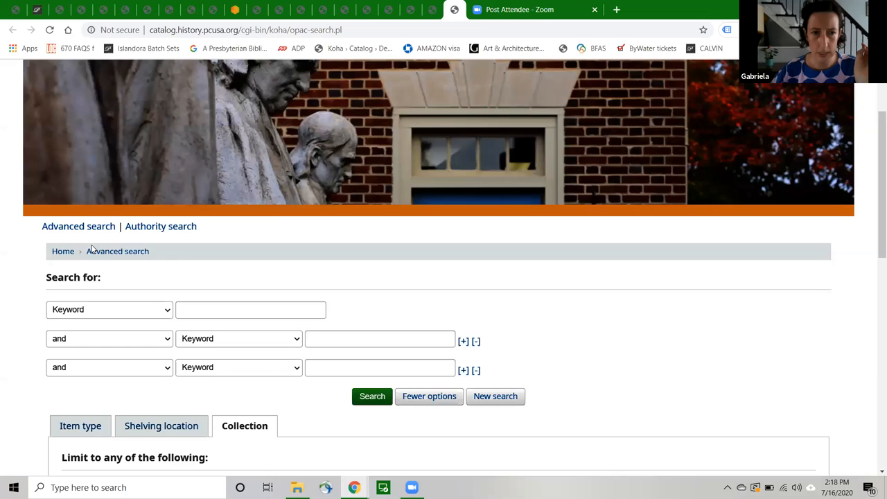
# Scroll through the advanced search collection limits (Foreign Mission Library, John Knox Press, Poethig, Westminster Press).
pyautogui.scroll(-3)
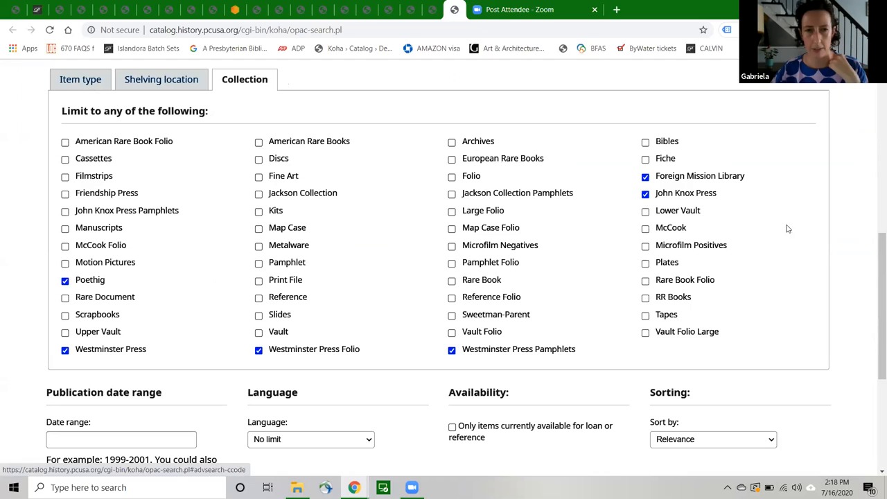
pyautogui.moveTo(95, 159)
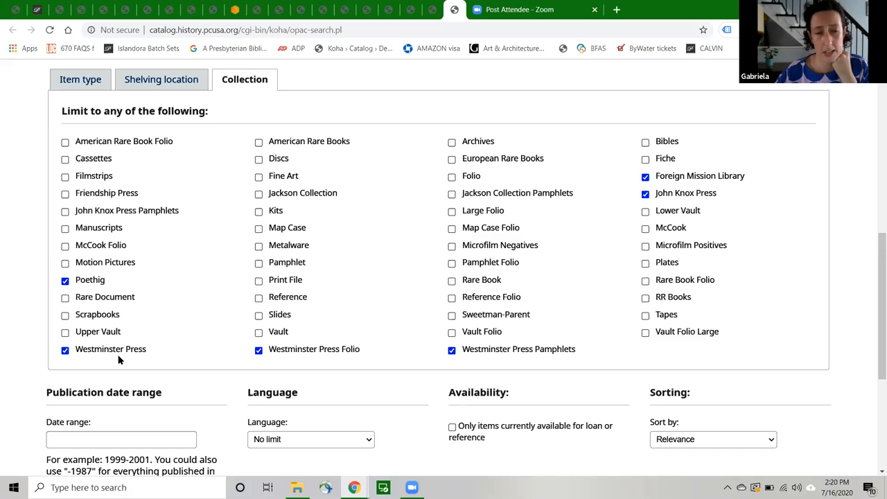
pyautogui.moveTo(219, 306)
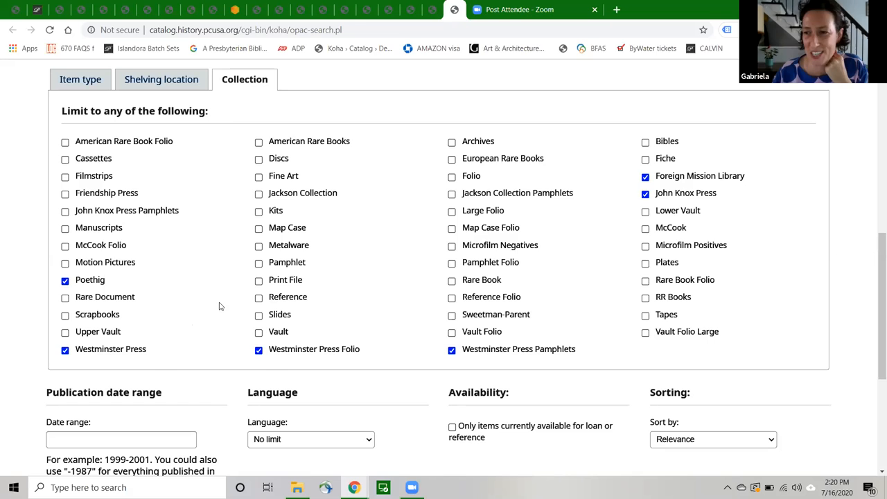
pyautogui.scroll(-3)
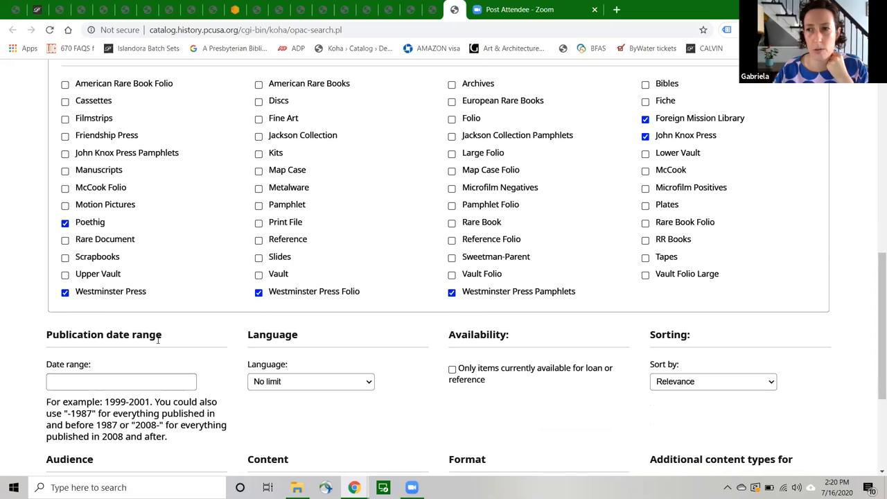